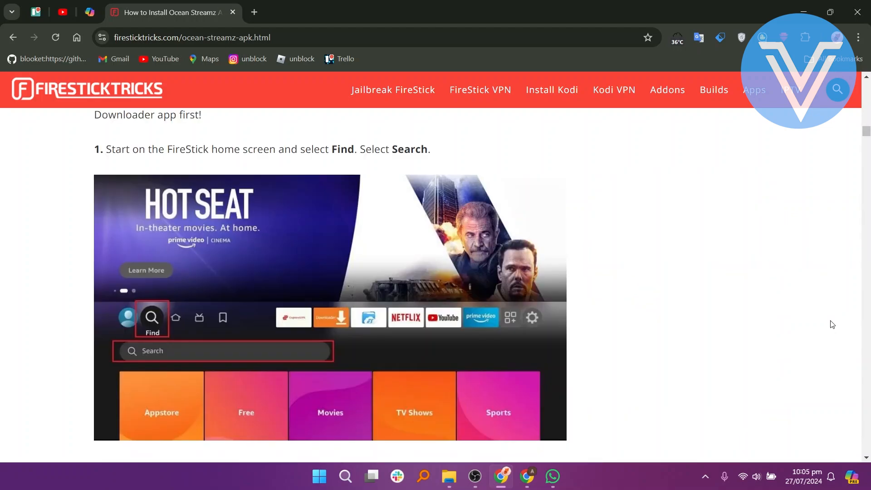
{"action": "scroll", "scroll_direction": "down", "scroll_amount": 3}
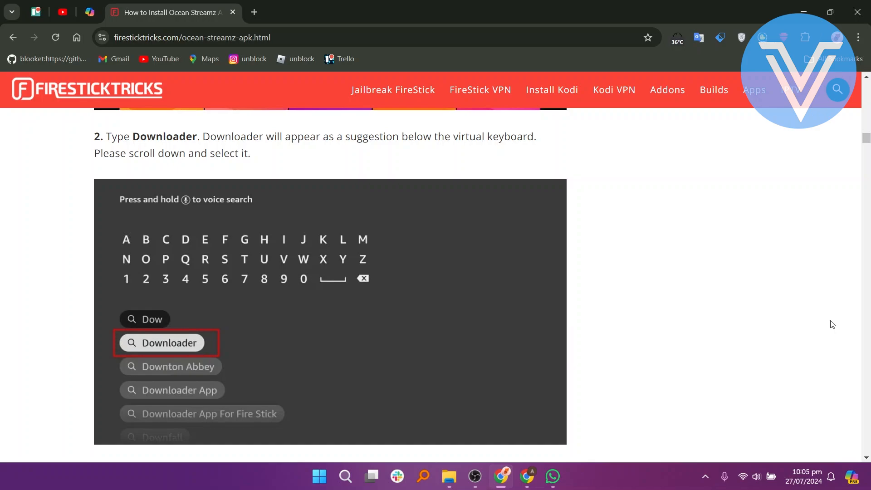
{"action": "scroll", "scroll_direction": "down", "scroll_amount": 3}
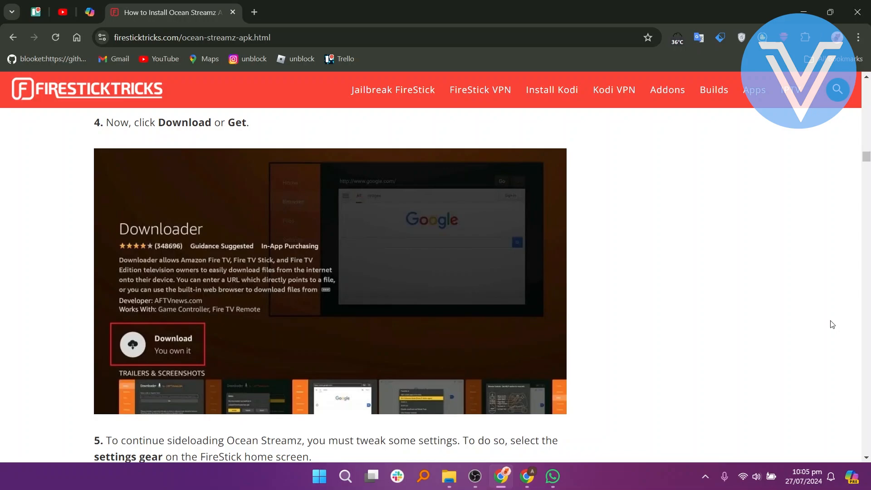
{"action": "scroll", "scroll_direction": "down", "scroll_amount": 3}
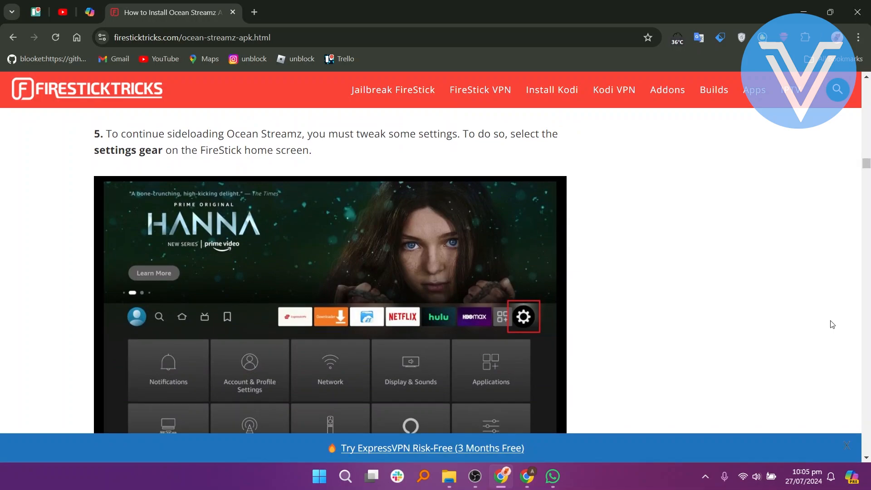
{"action": "scroll", "scroll_direction": "down", "scroll_amount": 3}
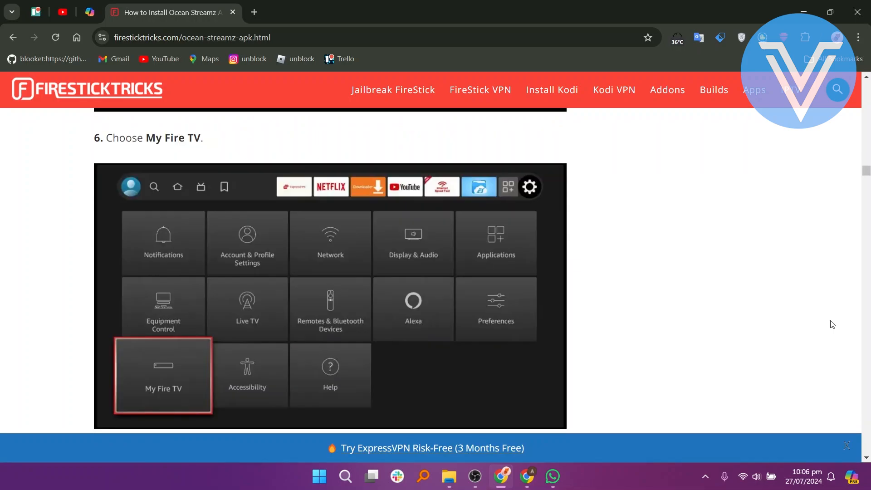
{"action": "scroll", "scroll_direction": "down", "scroll_amount": 3}
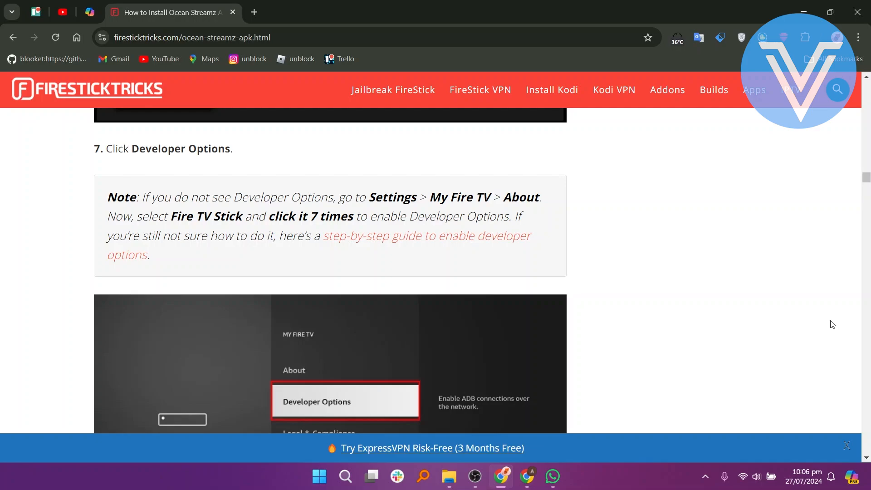
{"action": "scroll", "scroll_direction": "down", "scroll_amount": 3}
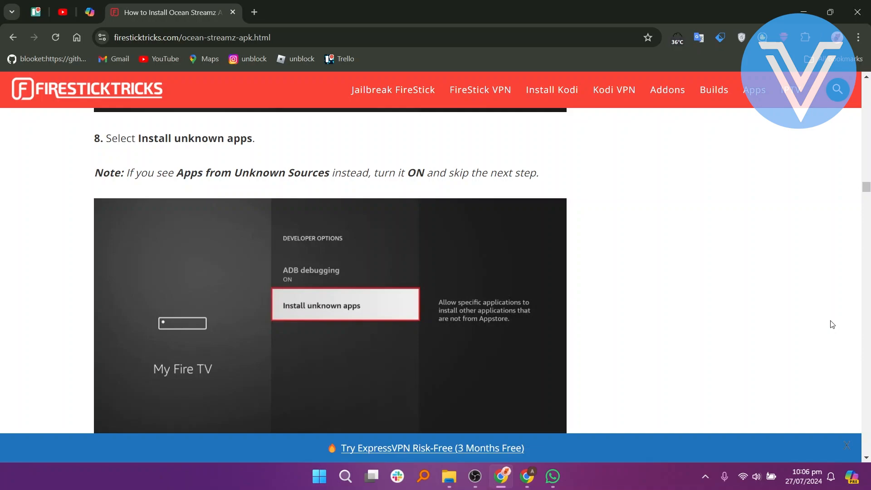
{"action": "scroll", "scroll_direction": "down", "scroll_amount": 3}
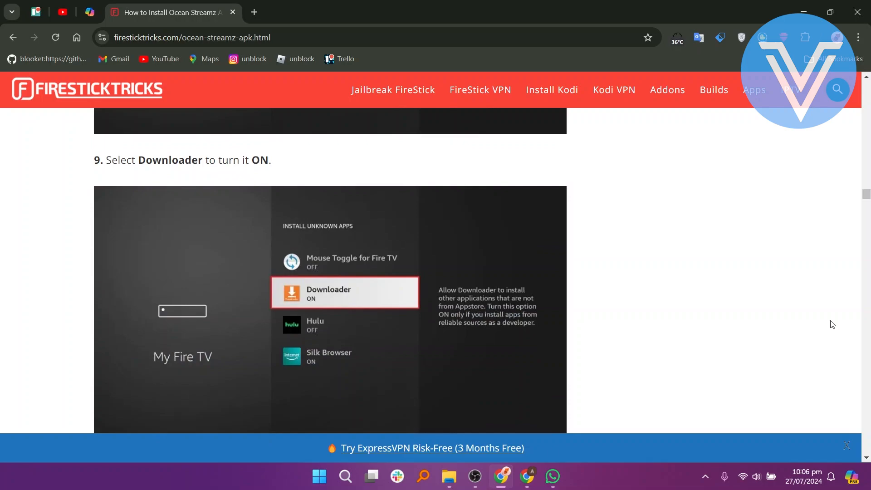
{"action": "scroll", "scroll_direction": "down", "scroll_amount": 3}
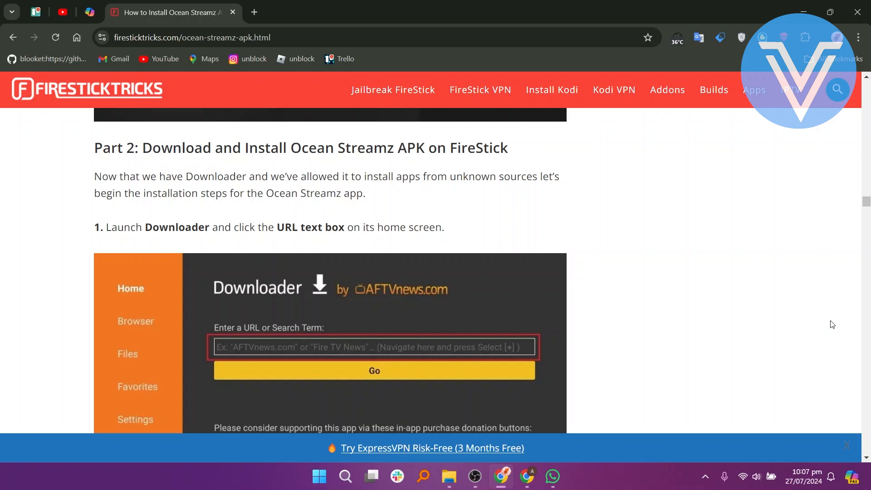
{"action": "scroll", "scroll_direction": "down", "scroll_amount": 3}
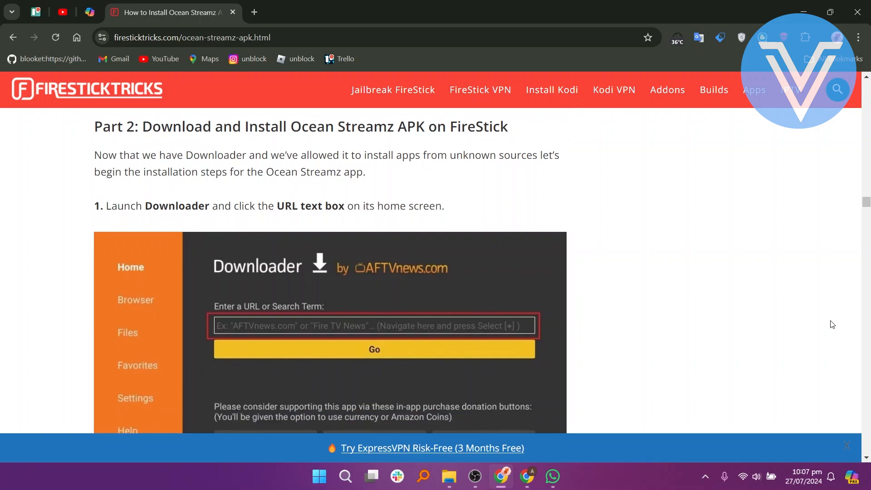
{"action": "scroll", "scroll_direction": "down", "scroll_amount": 3}
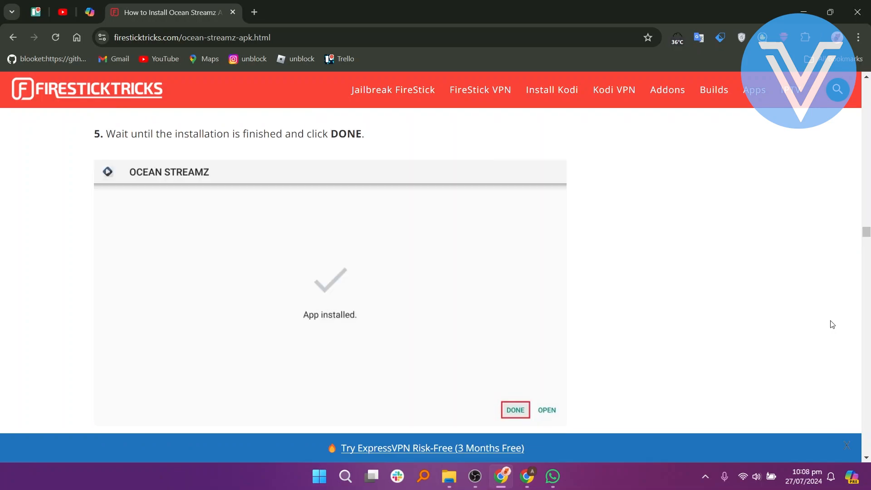
{"action": "scroll", "scroll_direction": "down", "scroll_amount": 3}
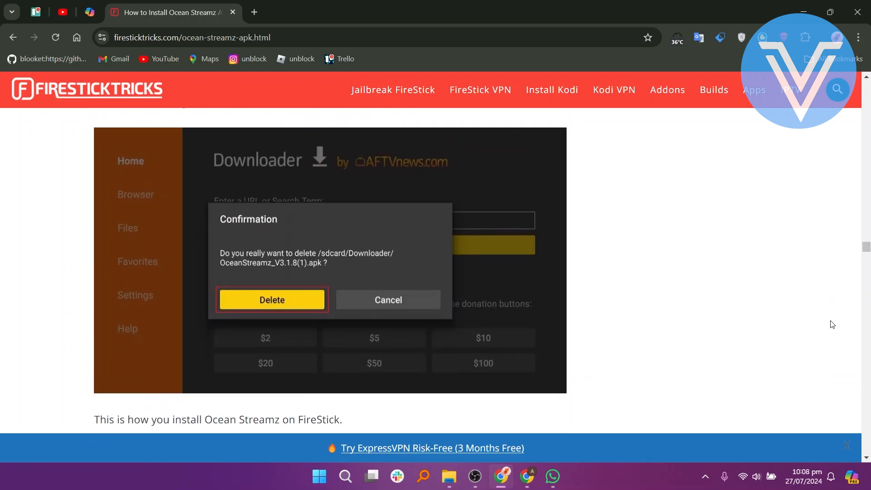
{"action": "scroll", "scroll_direction": "down", "scroll_amount": 3}
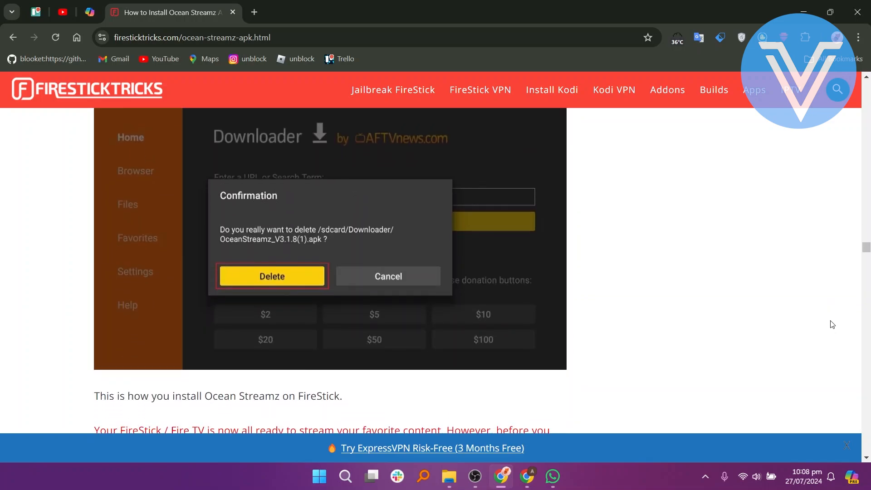